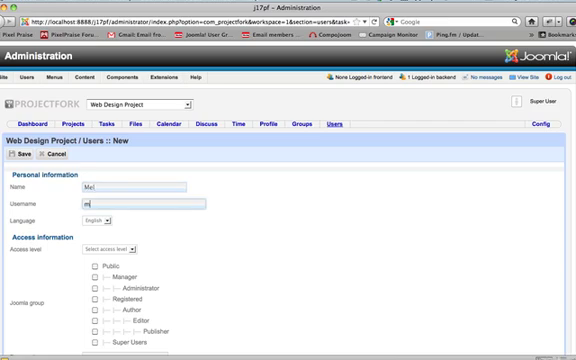
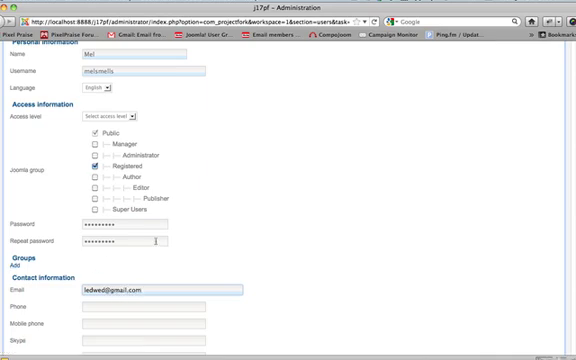
{"action": "scroll", "scroll_direction": "down", "scroll_amount": 3}
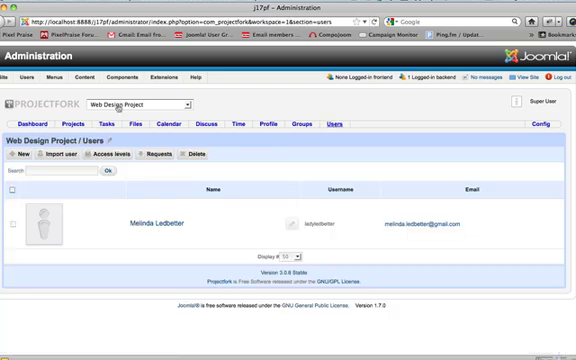
{"action": "left_click", "coordinate": [19, 156]}
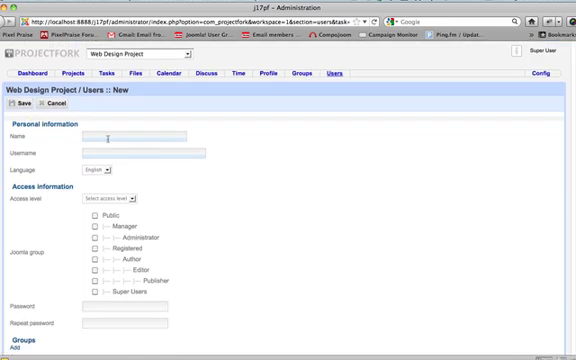
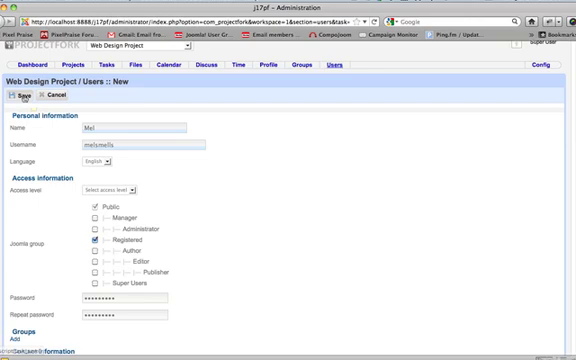
{"action": "left_click", "coordinate": [20, 96]}
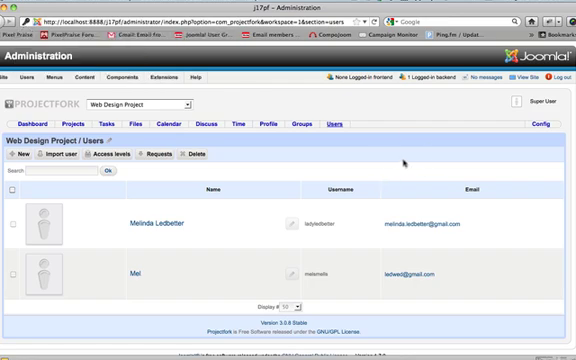
{"action": "left_click", "coordinate": [23, 75]}
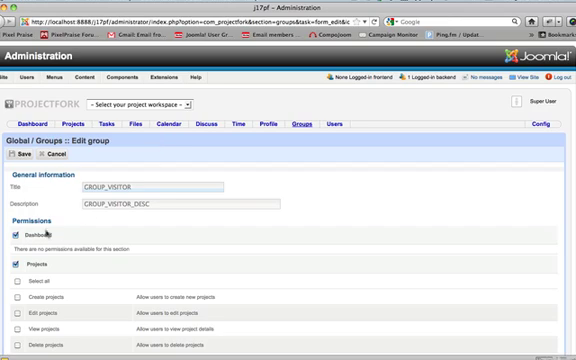
- Scroll through the Visitor group's permissions
{"action": "scroll", "scroll_direction": "down", "scroll_amount": 3}
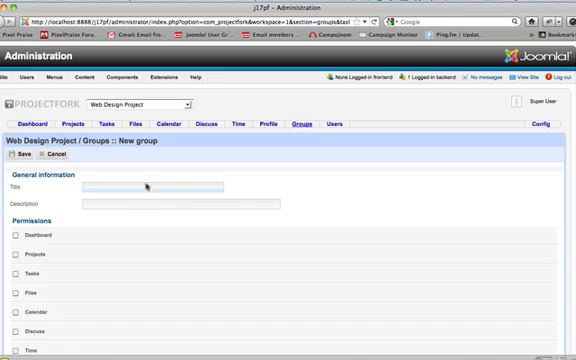
- Title the new group 'System Admins' and grant it every Calendar permission
{"action": "type", "text": "S"}
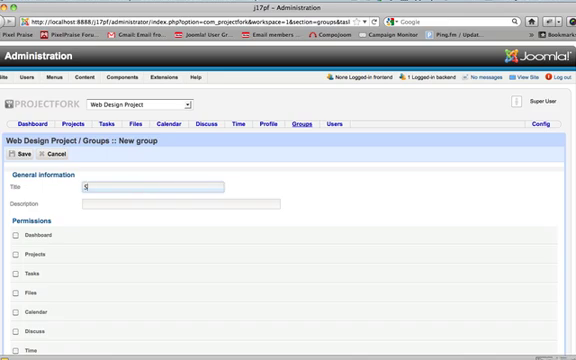
{"action": "type", "text": "System Admins"}
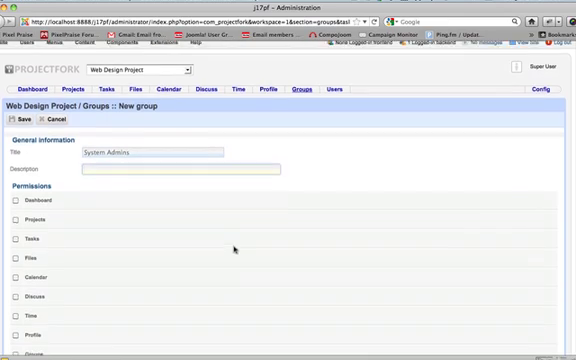
{"action": "scroll", "scroll_direction": "down", "scroll_amount": 3}
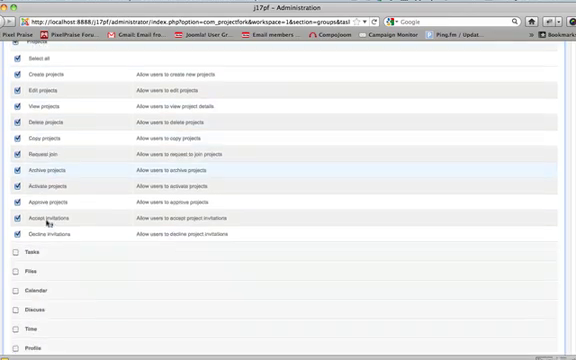
{"action": "scroll", "scroll_direction": "down", "scroll_amount": 3}
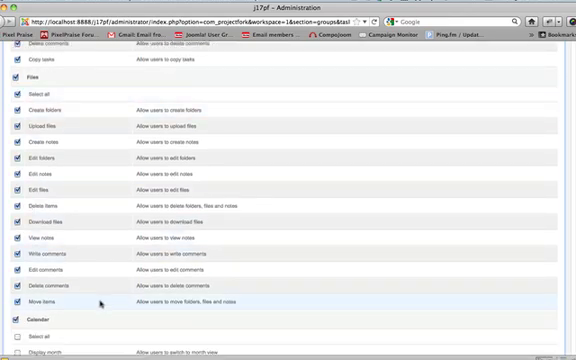
{"action": "scroll", "scroll_direction": "down", "scroll_amount": 3}
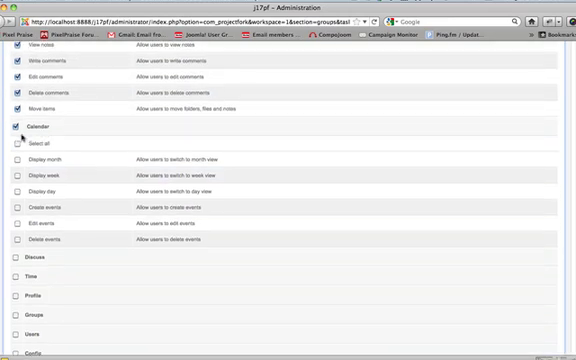
{"action": "left_click", "coordinate": [18, 141]}
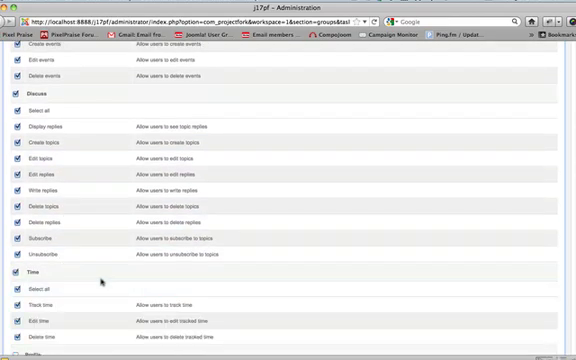
- Add a user from the dropdown as a System Admins member
{"action": "scroll", "scroll_direction": "down", "scroll_amount": 3}
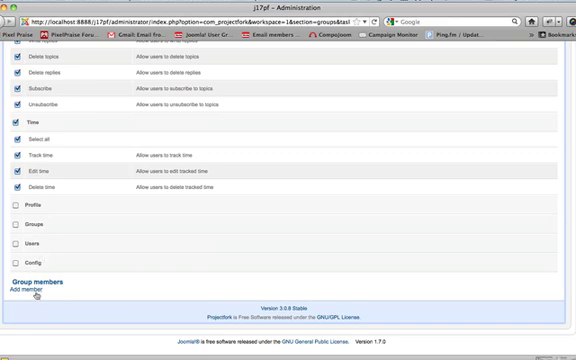
{"action": "left_click", "coordinate": [29, 290]}
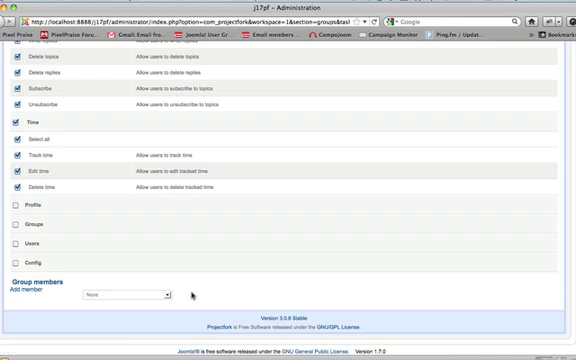
{"action": "left_click", "coordinate": [130, 294]}
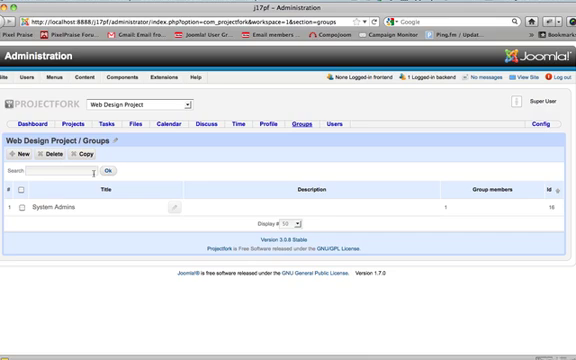
{"action": "mouse_move", "coordinate": [233, 171]}
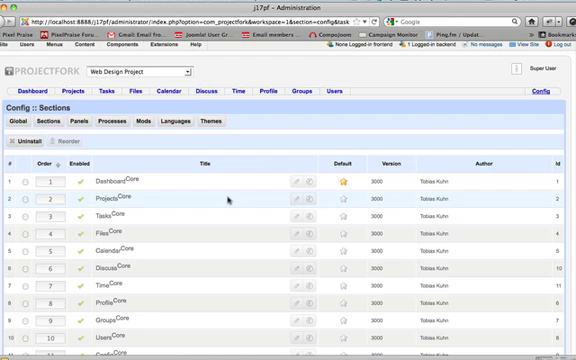
{"action": "mouse_move", "coordinate": [230, 200]}
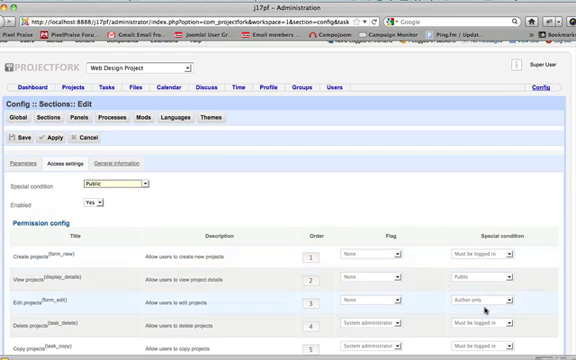
- Review the Projects section permissions, inspecting the create-project access conditions
{"action": "scroll", "scroll_direction": "down", "scroll_amount": 3}
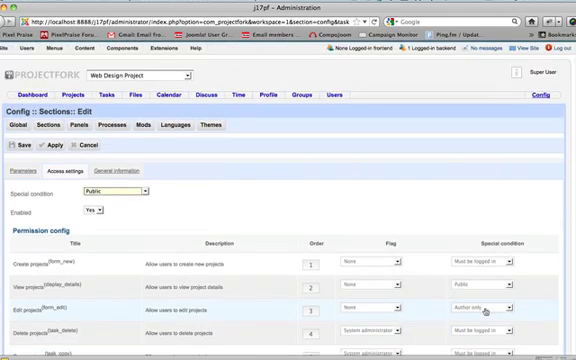
{"action": "scroll", "scroll_direction": "down", "scroll_amount": 3}
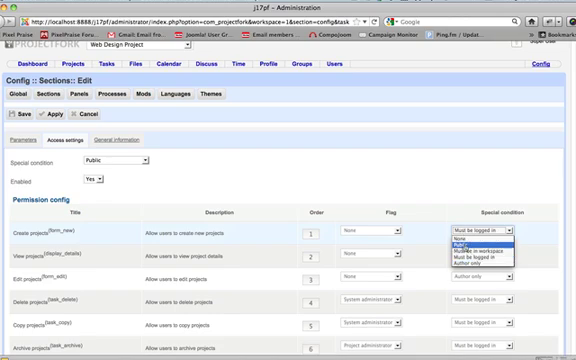
{"action": "left_click", "coordinate": [497, 229]}
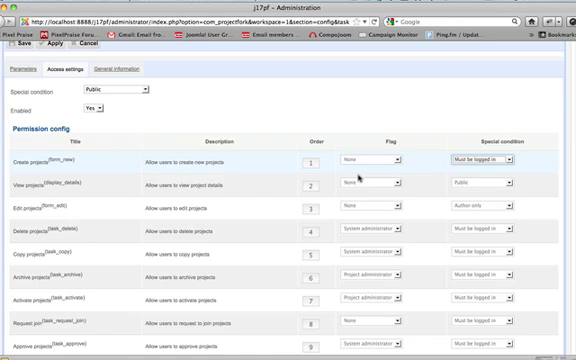
{"action": "scroll", "scroll_direction": "down", "scroll_amount": 3}
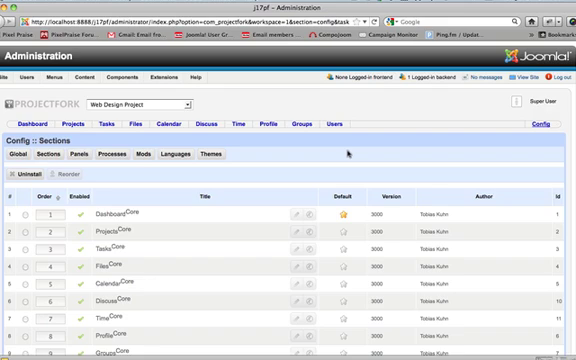
{"action": "mouse_move", "coordinate": [345, 153]}
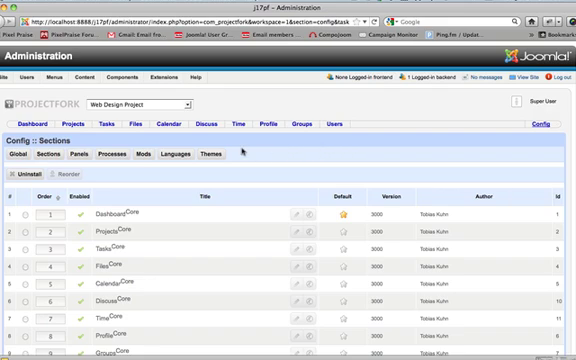
{"action": "mouse_move", "coordinate": [299, 146]}
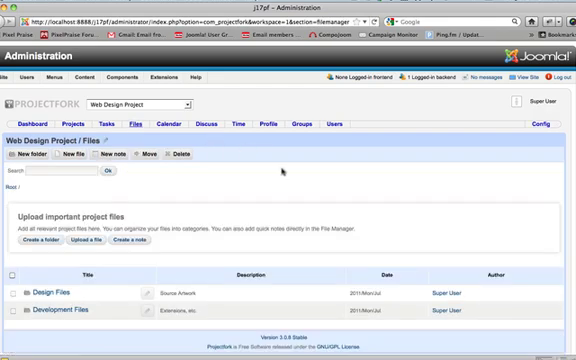
{"action": "mouse_move", "coordinate": [285, 172]}
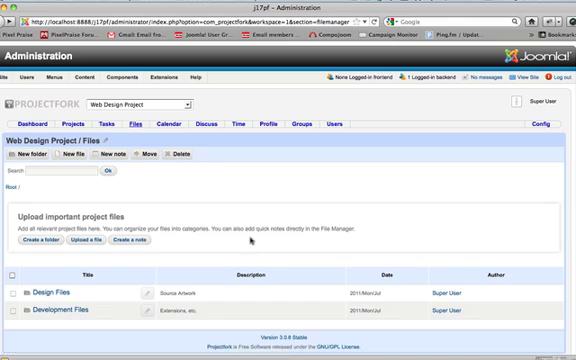
{"action": "mouse_move", "coordinate": [250, 240]}
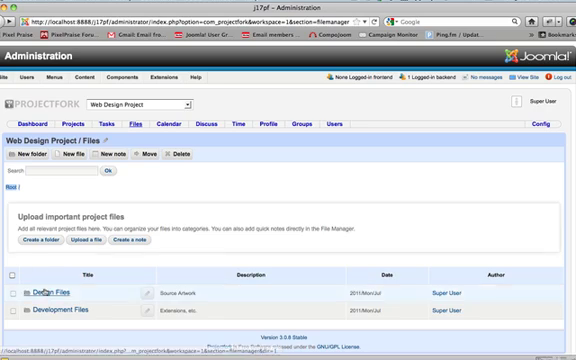
- Start a new file upload in the Web Design Project's Files
{"action": "left_click", "coordinate": [40, 279]}
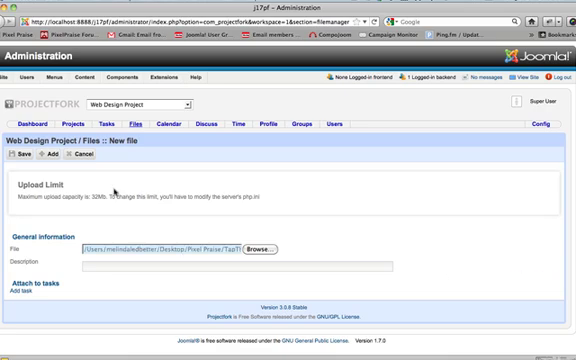
- Save projectfork-logo.jpg and confirm it is listed beside the two folders
{"action": "left_click", "coordinate": [17, 159]}
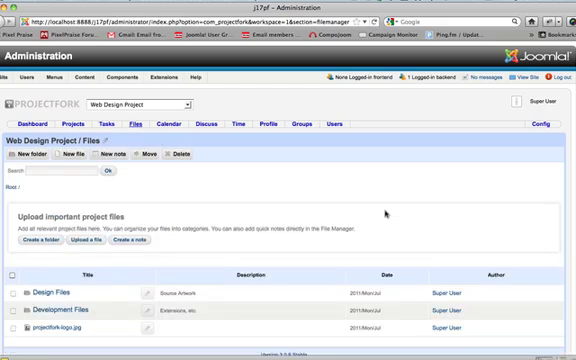
{"action": "scroll", "scroll_direction": "down", "scroll_amount": 3}
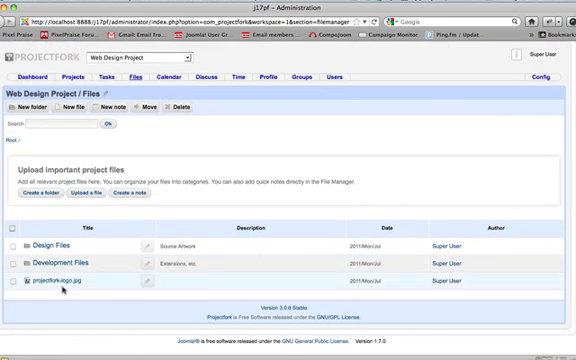